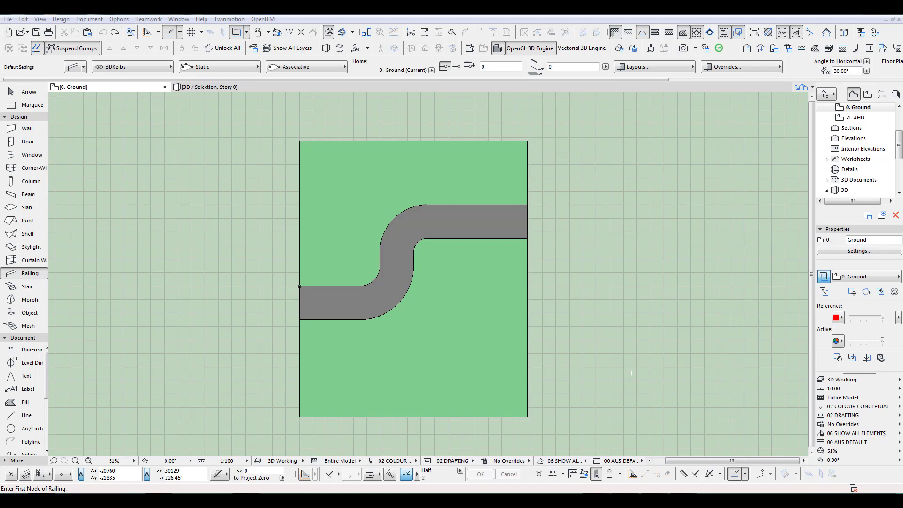
mouse_move(616, 273)
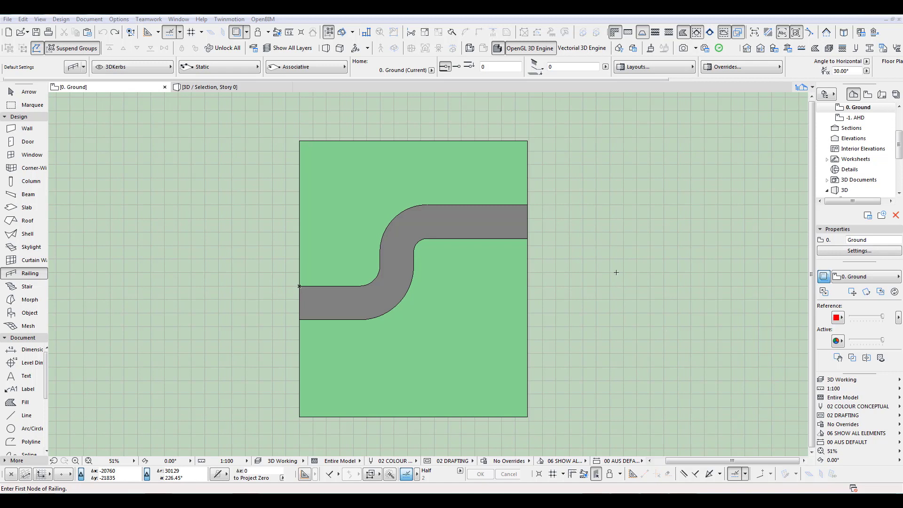
mouse_move(631, 167)
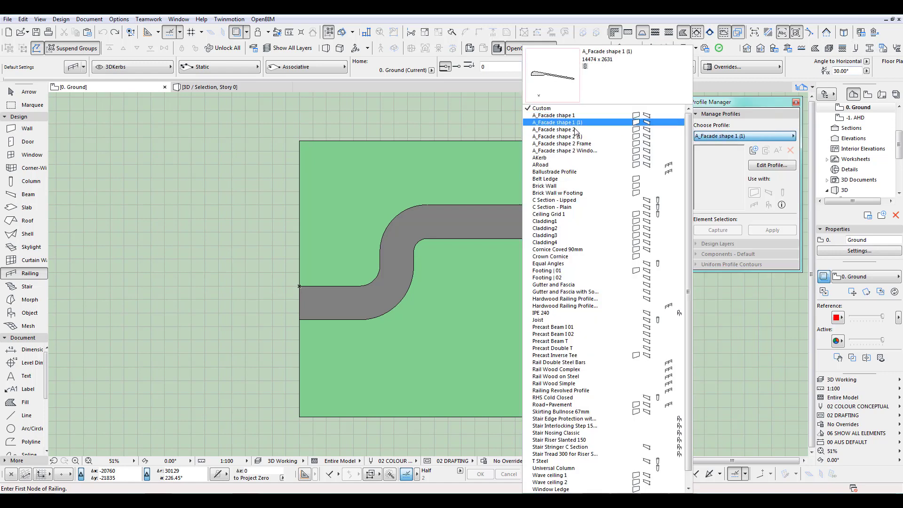
- Open AKerb in the profile editor, inspect its kerb shape's surface, then close the editor
left_click(539, 157)
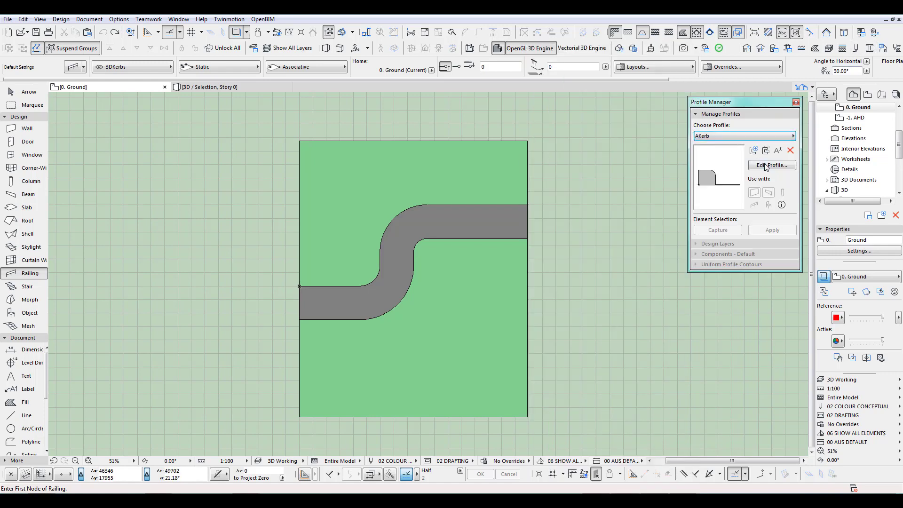
left_click(772, 165)
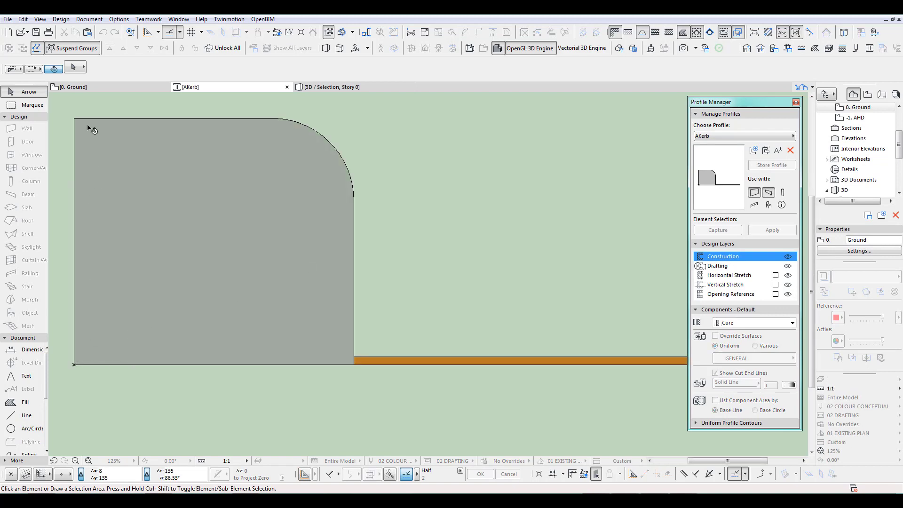
left_click(202, 242)
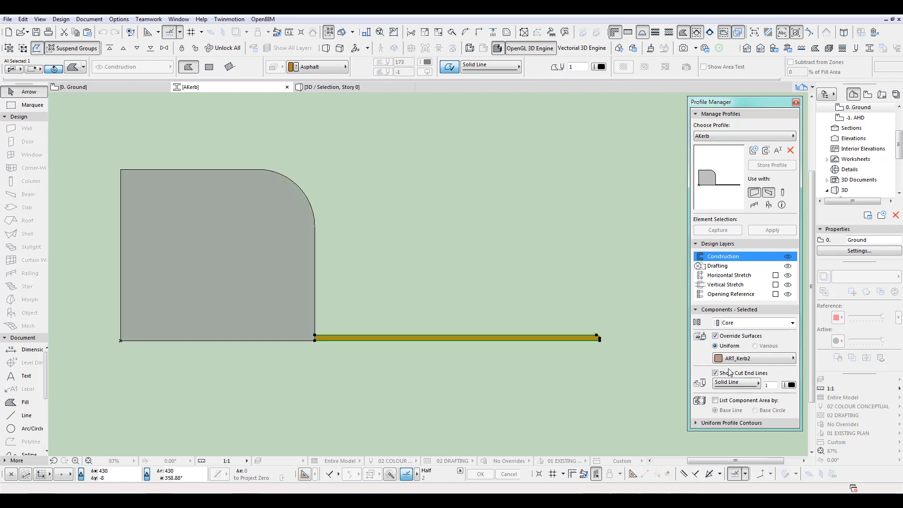
left_click(749, 358)
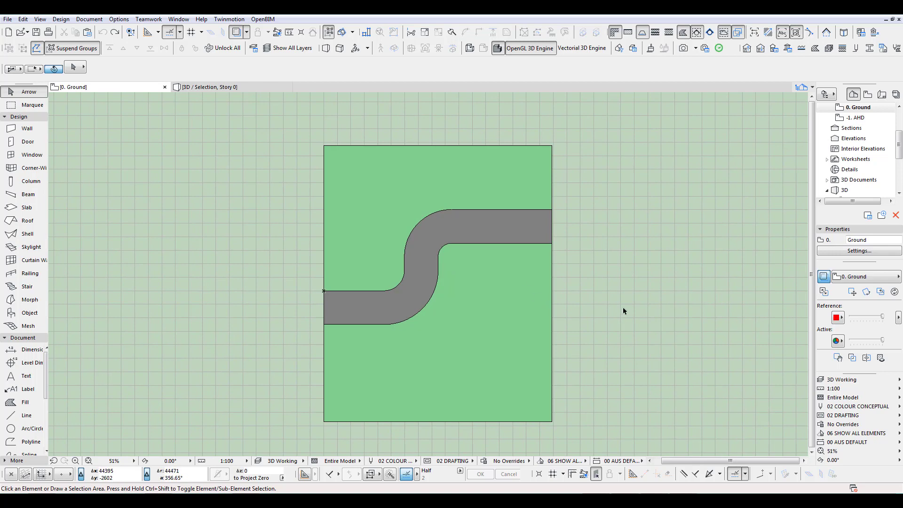
- In the 3D window, elevate the road mesh by -150
left_click(844, 179)
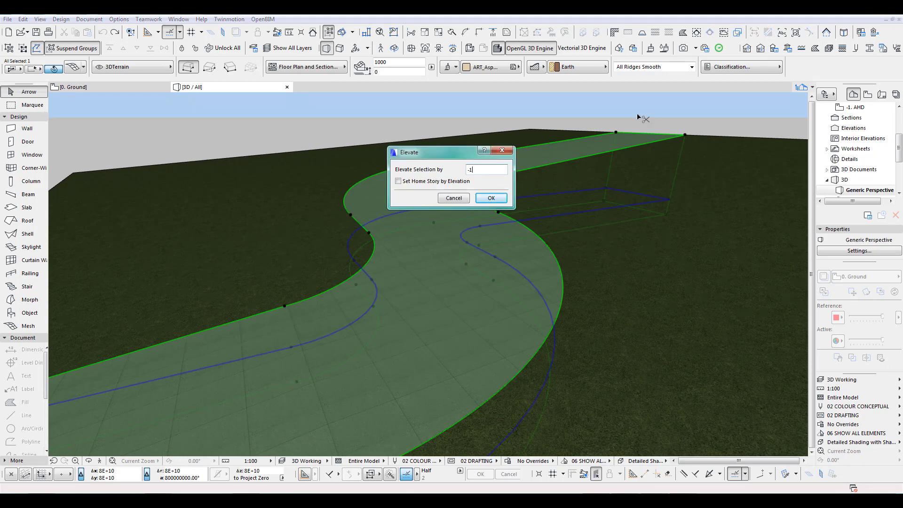
type("50")
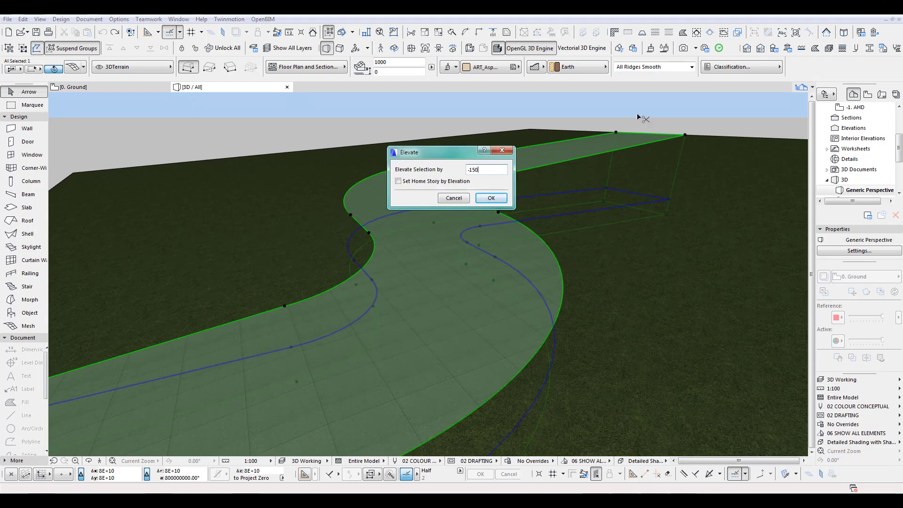
left_click(490, 198)
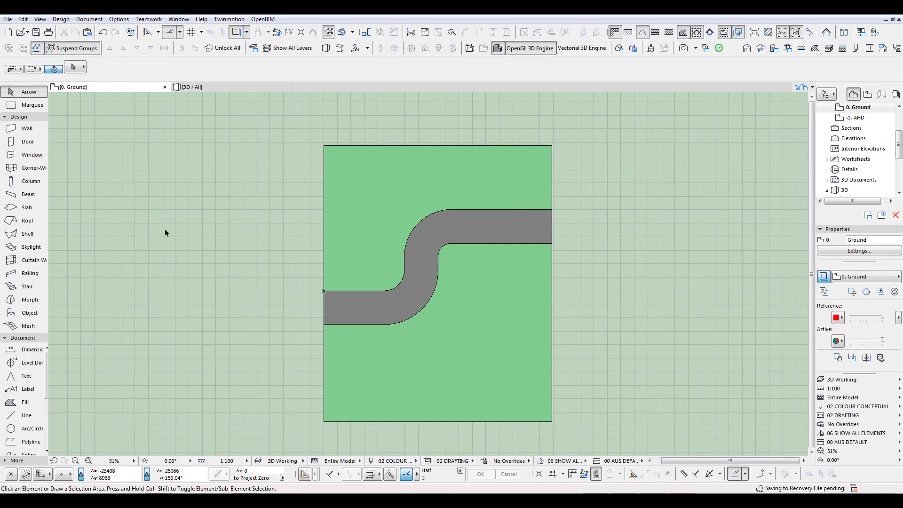
- Activate the Railing tool and open its favorites to pick Blank railing
left_click(29, 273)
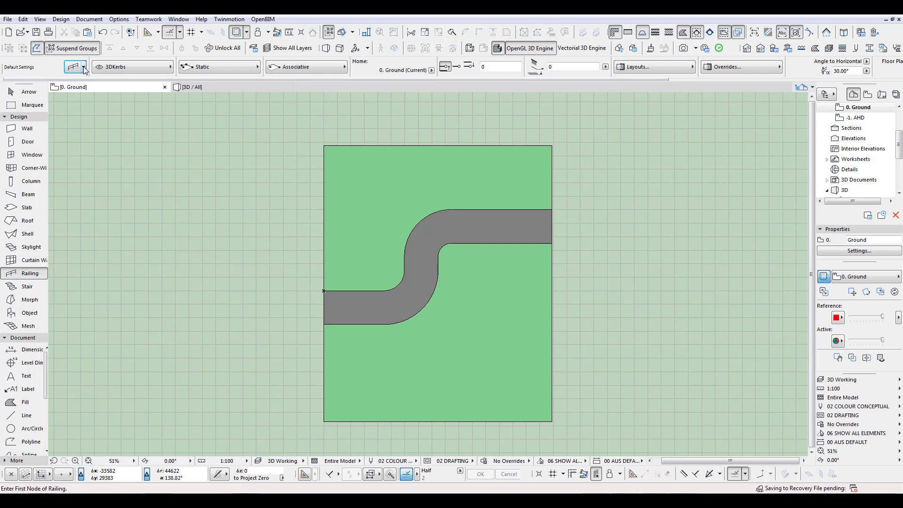
left_click(84, 69)
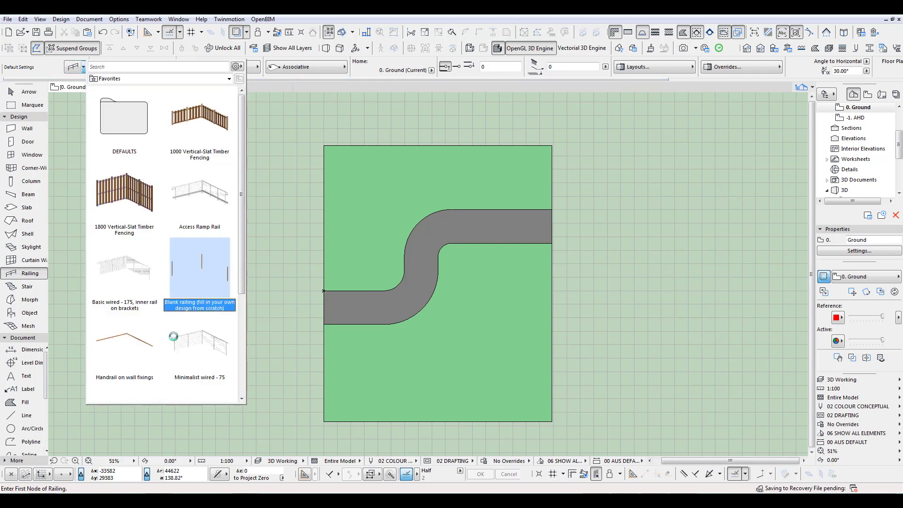
mouse_move(193, 282)
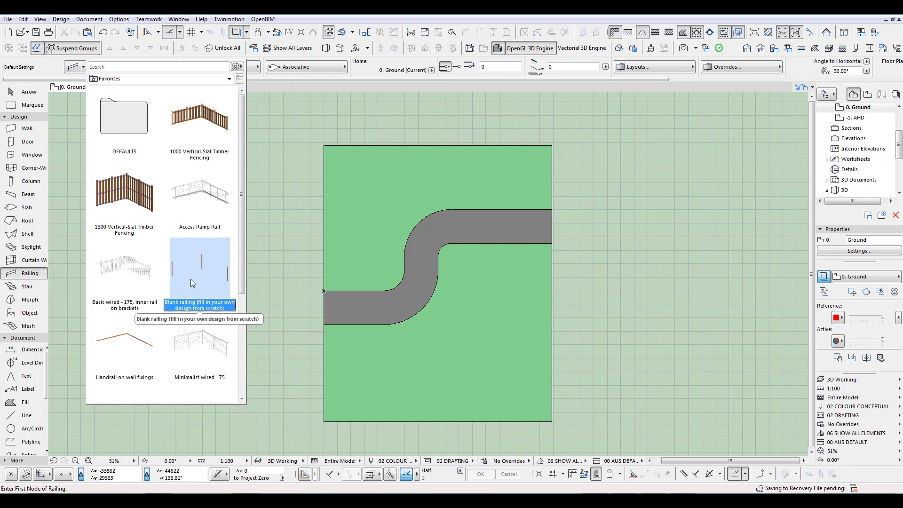
mouse_move(199, 272)
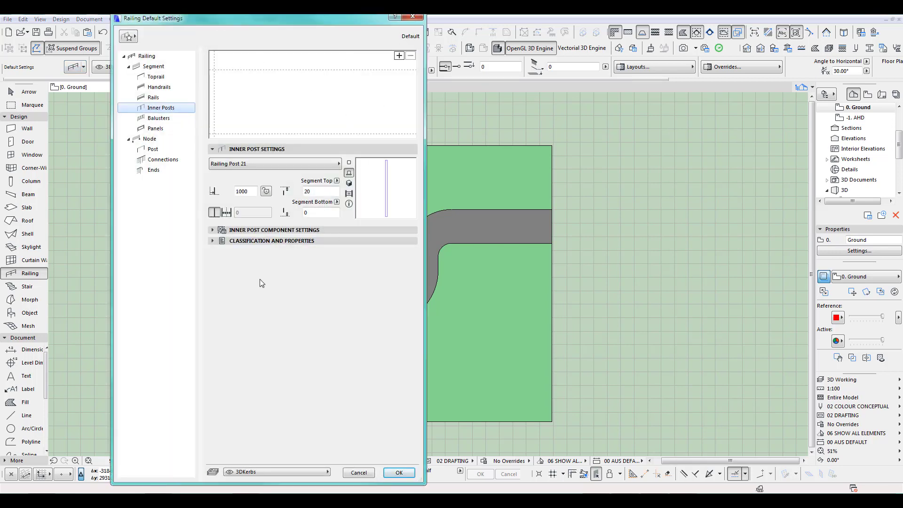
mouse_move(175, 67)
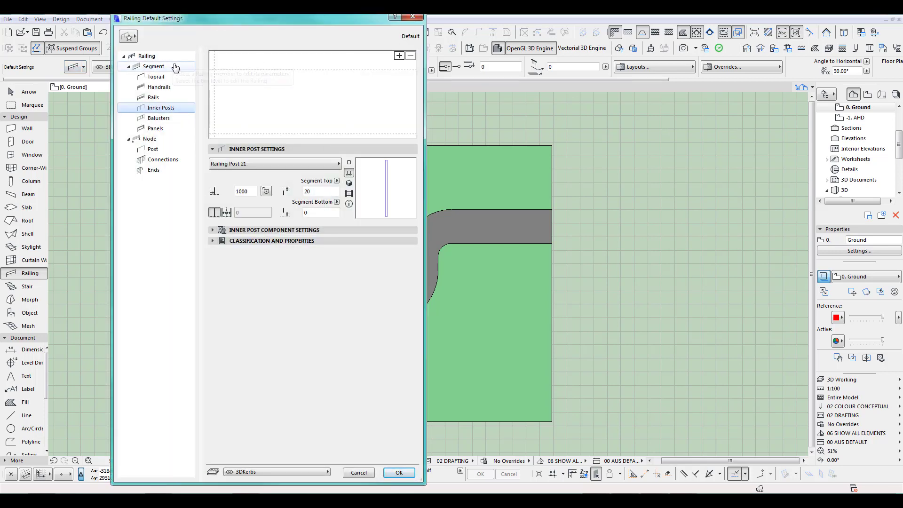
- Change the railing's rails to Profiled Rail 21 with the AKerb profile and confirm
left_click(154, 98)
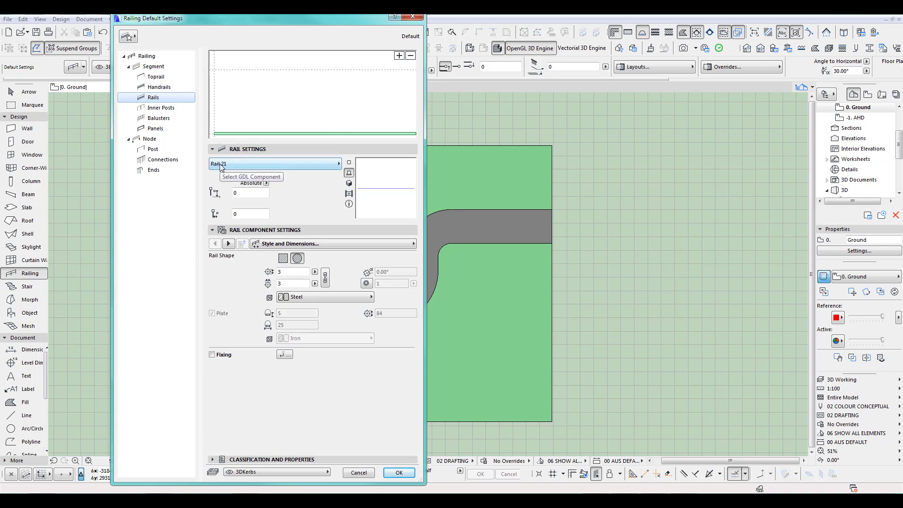
left_click(276, 163)
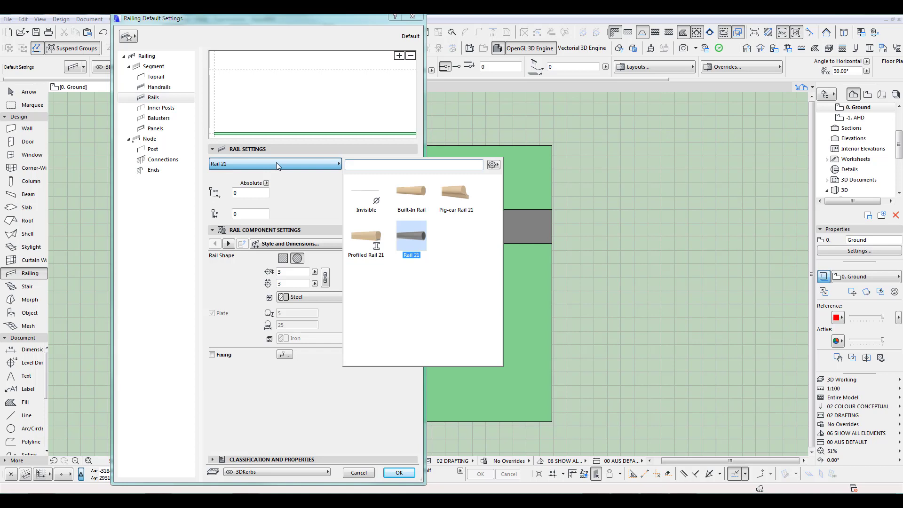
left_click(366, 236)
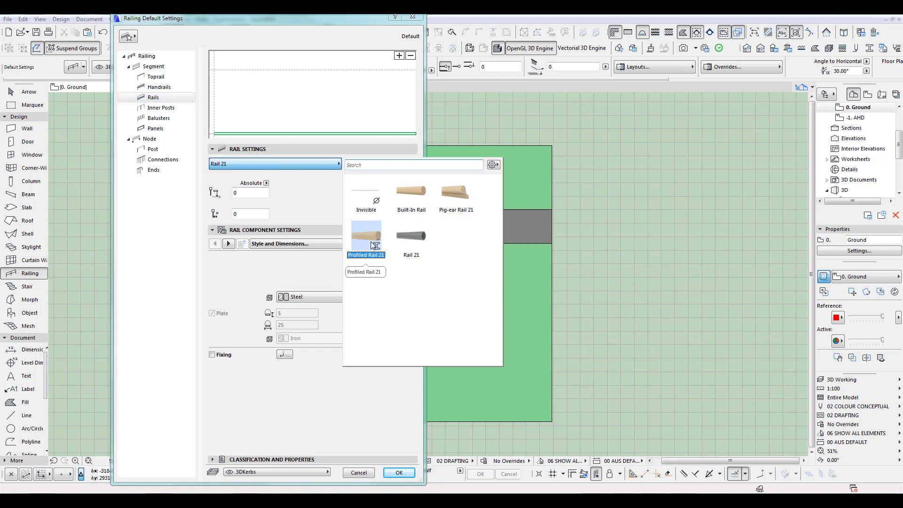
left_click(366, 237)
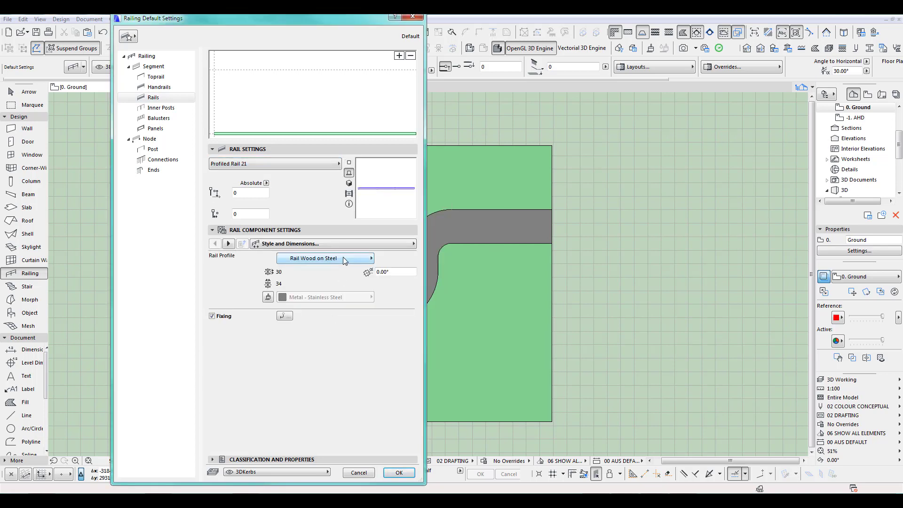
left_click(325, 258)
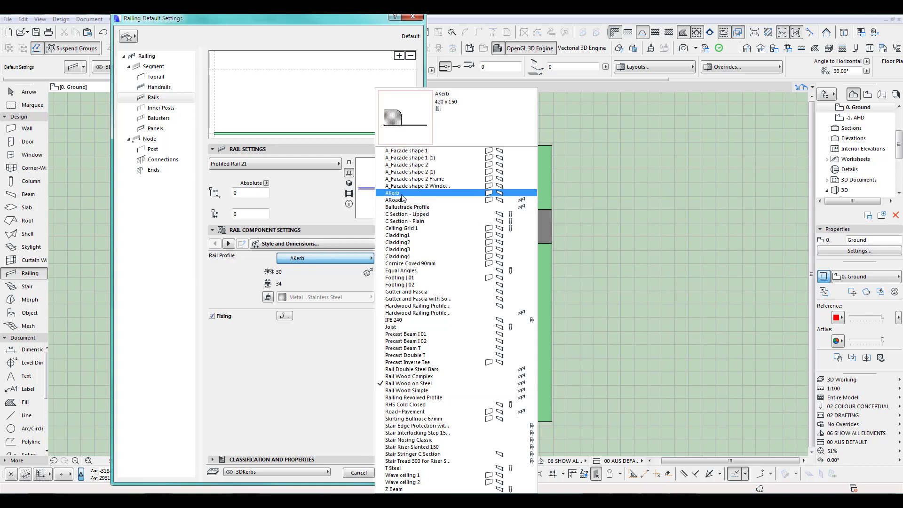
left_click(393, 193)
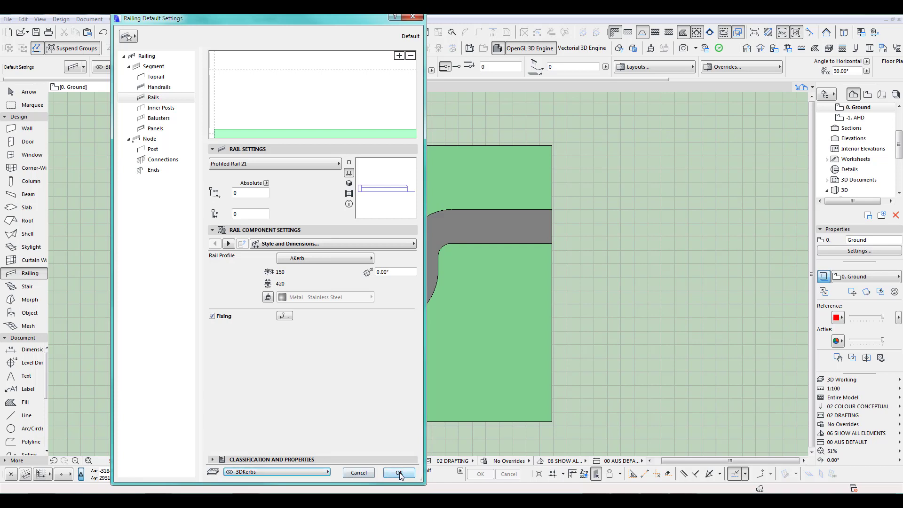
left_click(398, 472)
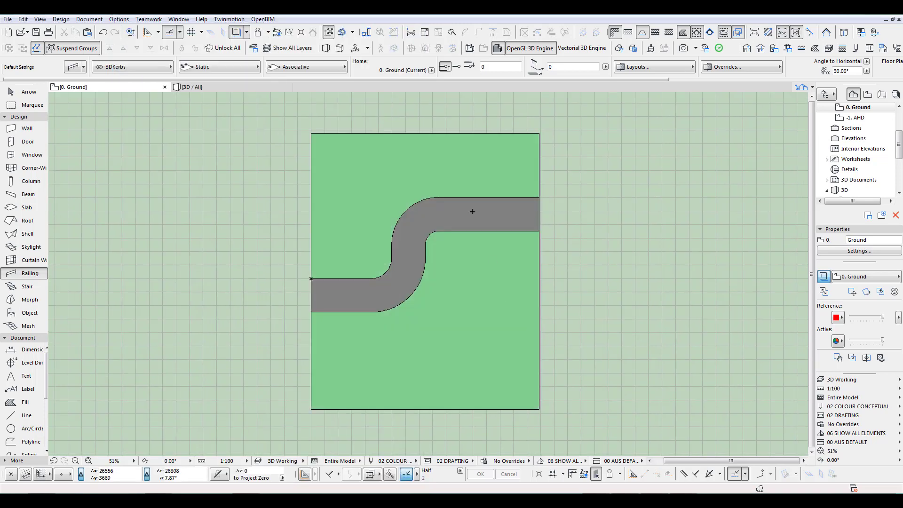
- Switch to the 3D view of the terrain to start the railing at the road corner
left_click(357, 173)
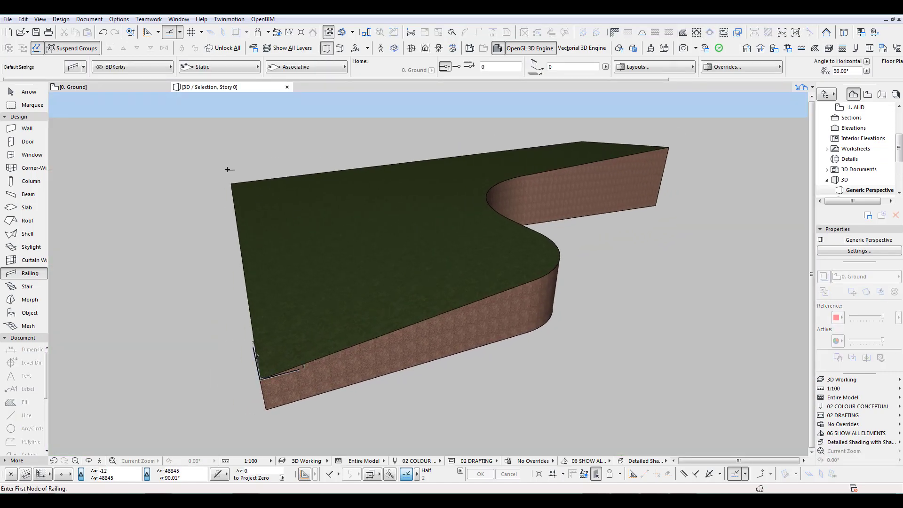
mouse_move(130, 233)
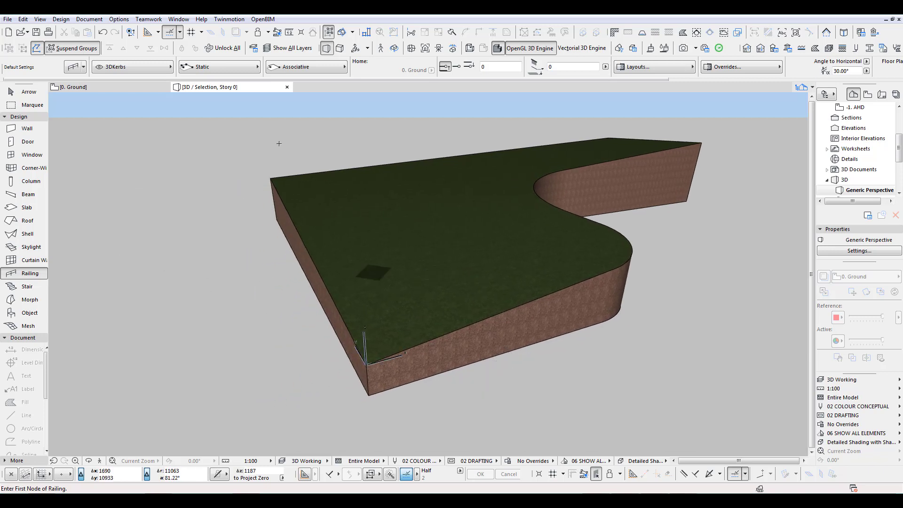
mouse_move(210, 69)
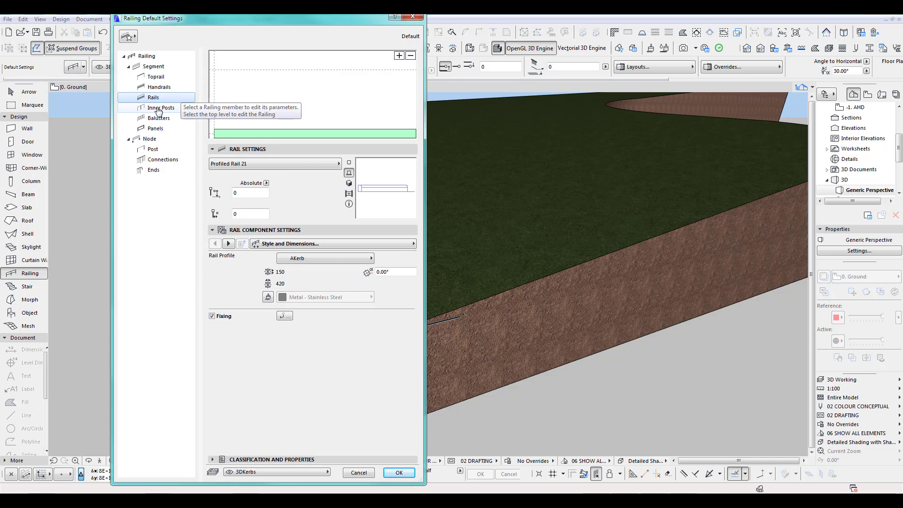
- Change inner posts from Railing Post 21 to Invisible and confirm
left_click(161, 108)
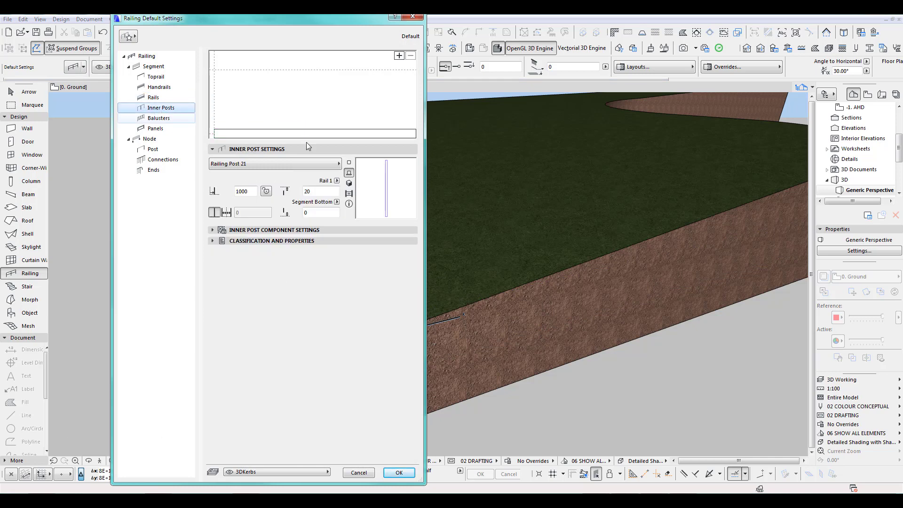
left_click(339, 164)
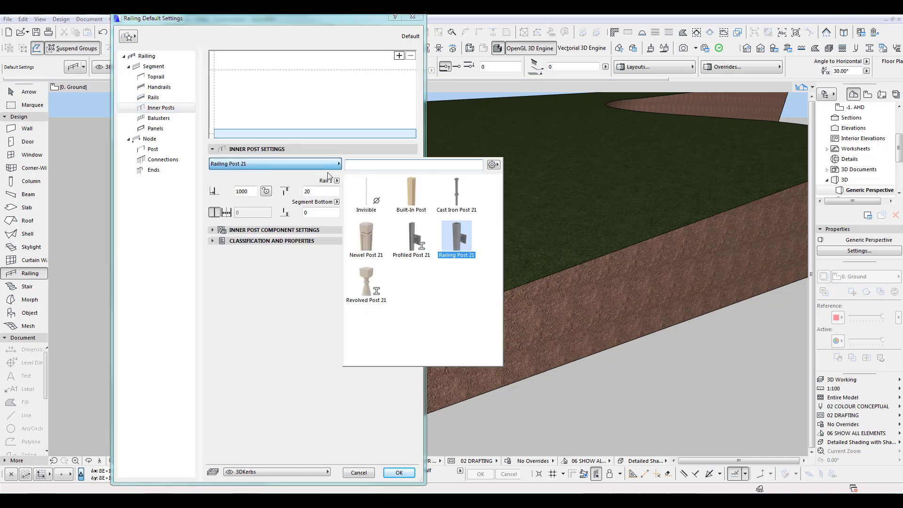
left_click(366, 191)
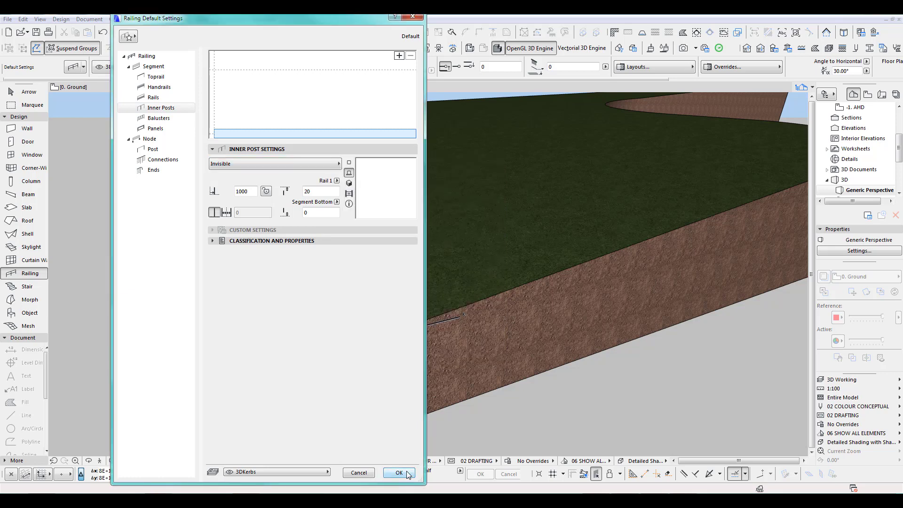
left_click(399, 472)
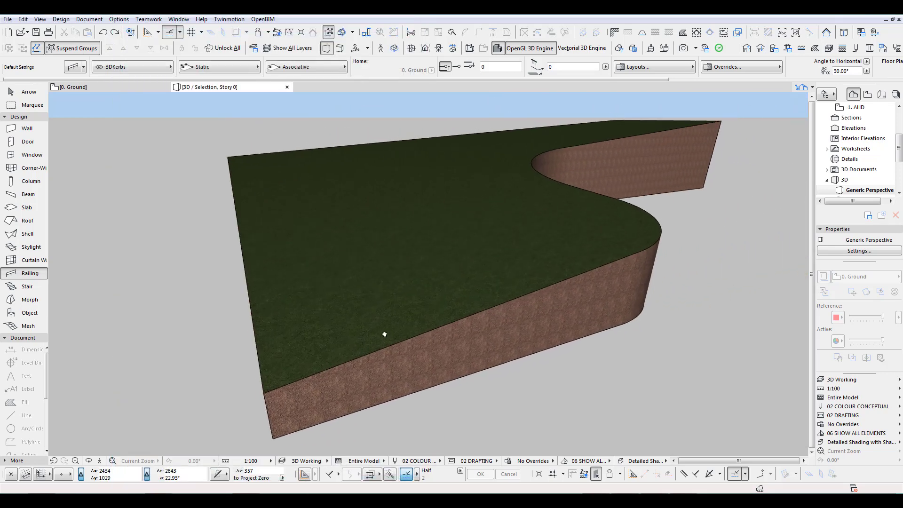
- Use associative railing placement and trace the railing along the curved terrain edge
left_click(219, 66)
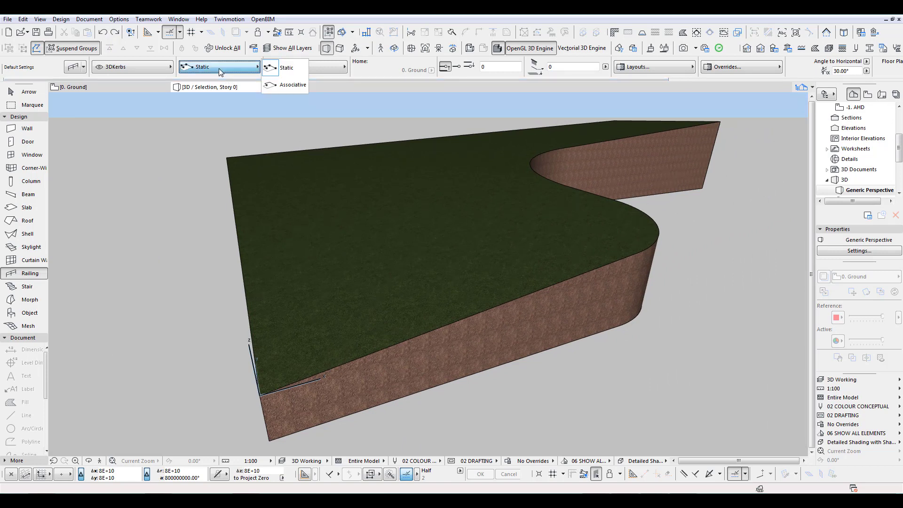
left_click(293, 84)
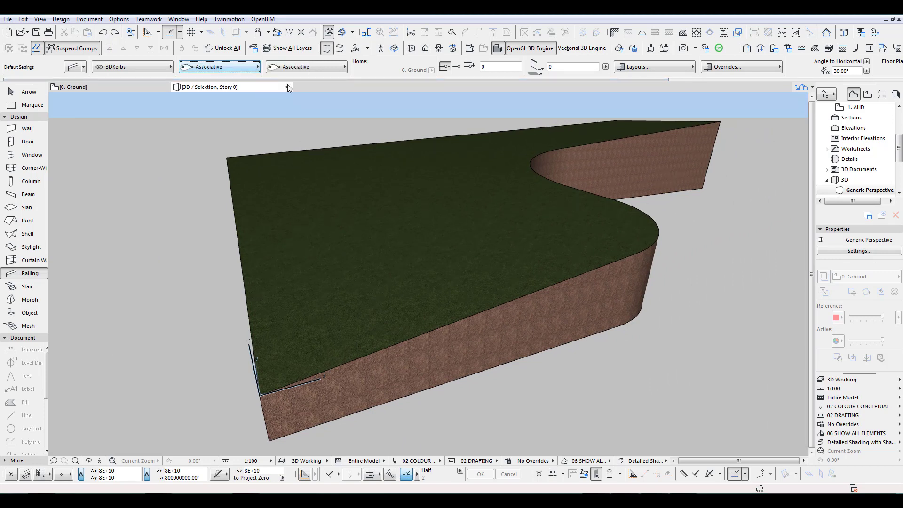
left_click(545, 283)
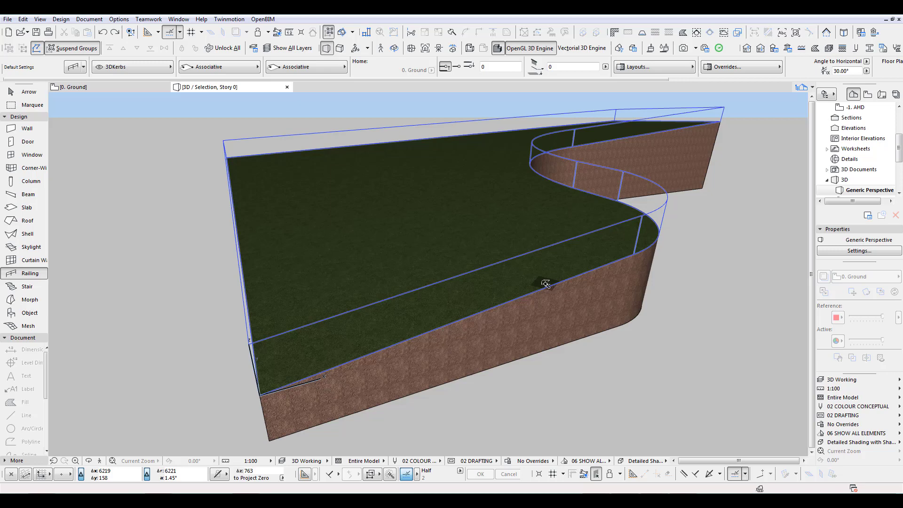
mouse_move(577, 259)
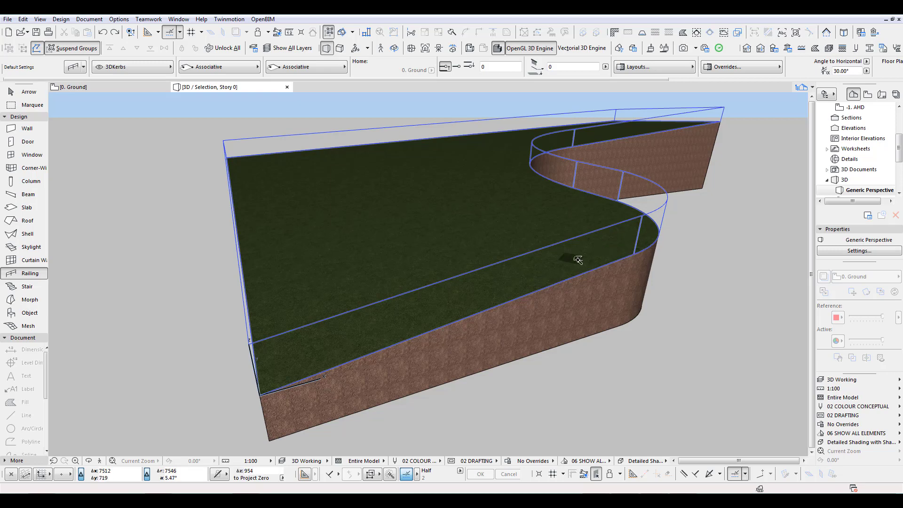
mouse_move(523, 298)
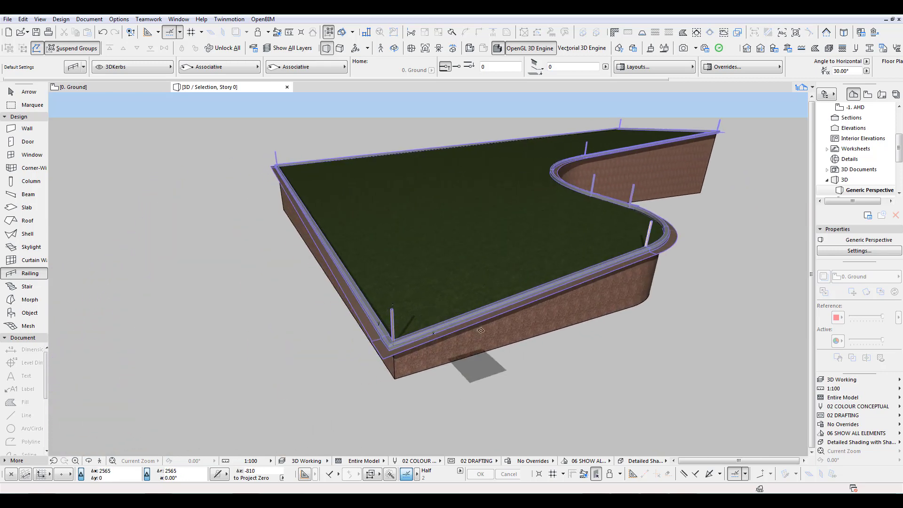
- Undo the placed railing, check balusters and panels, and set node posts to Invisible
key("ctrl+z")
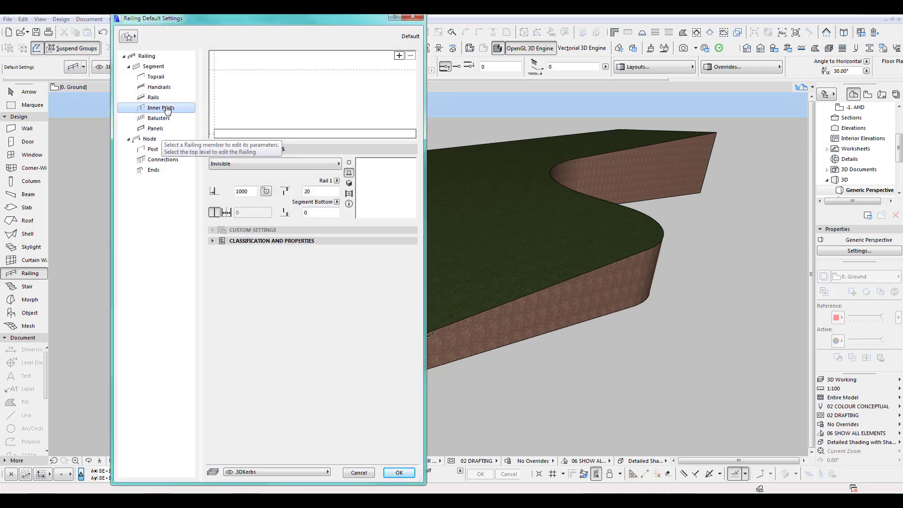
left_click(158, 118)
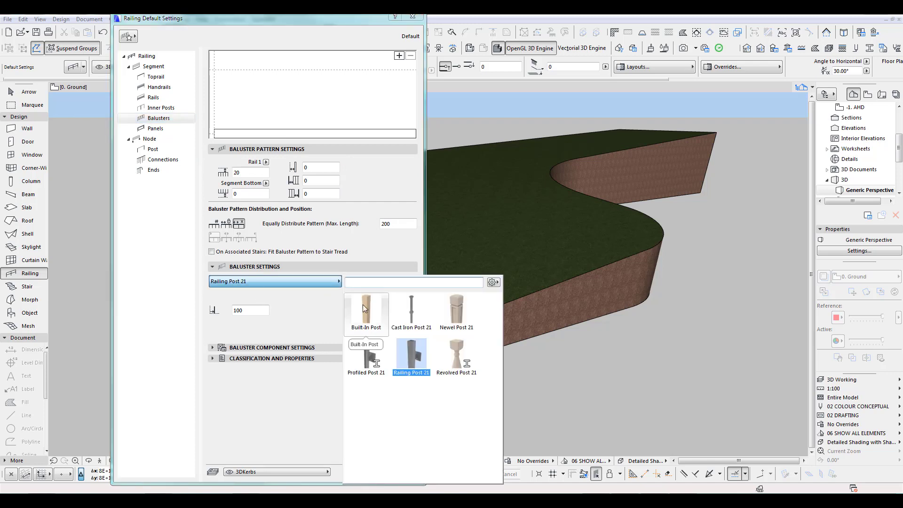
mouse_move(282, 292)
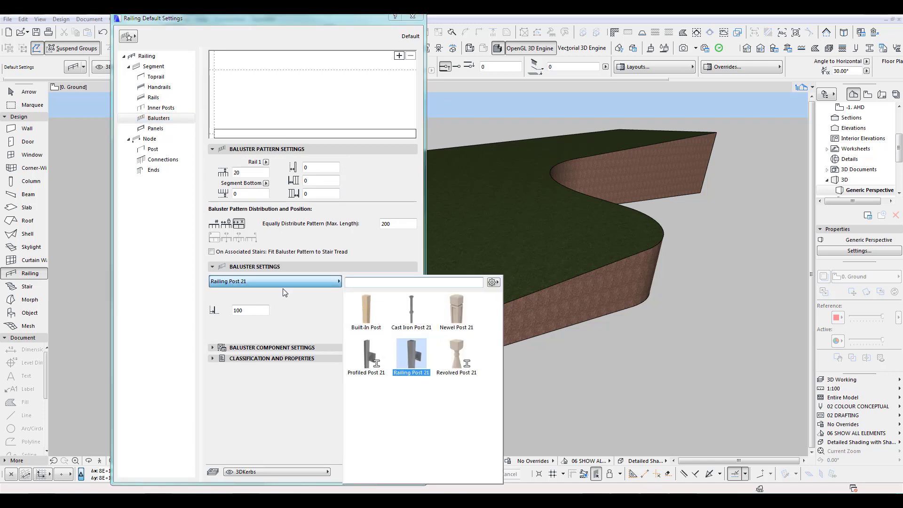
left_click(410, 357)
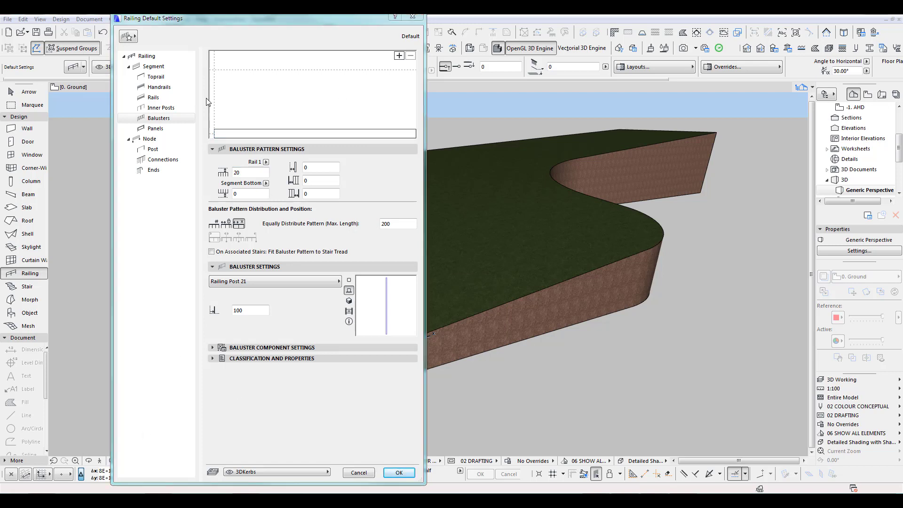
left_click(155, 128)
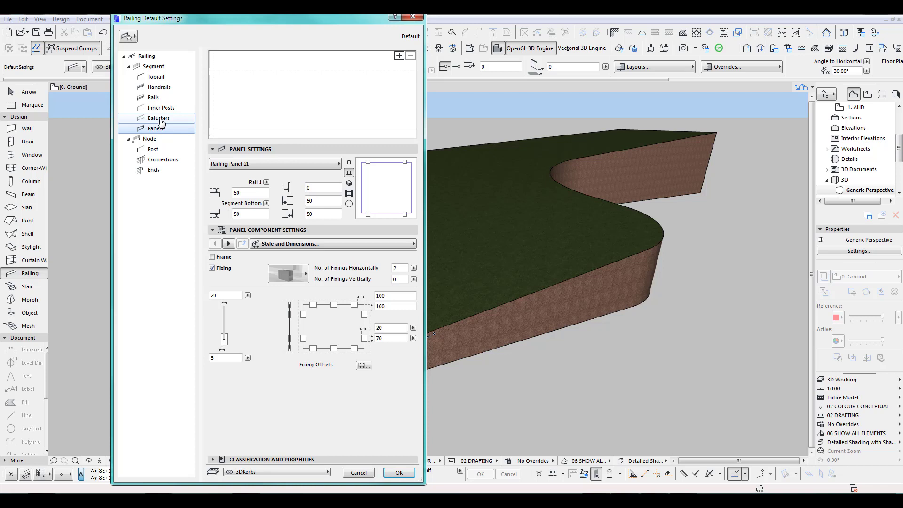
left_click(152, 149)
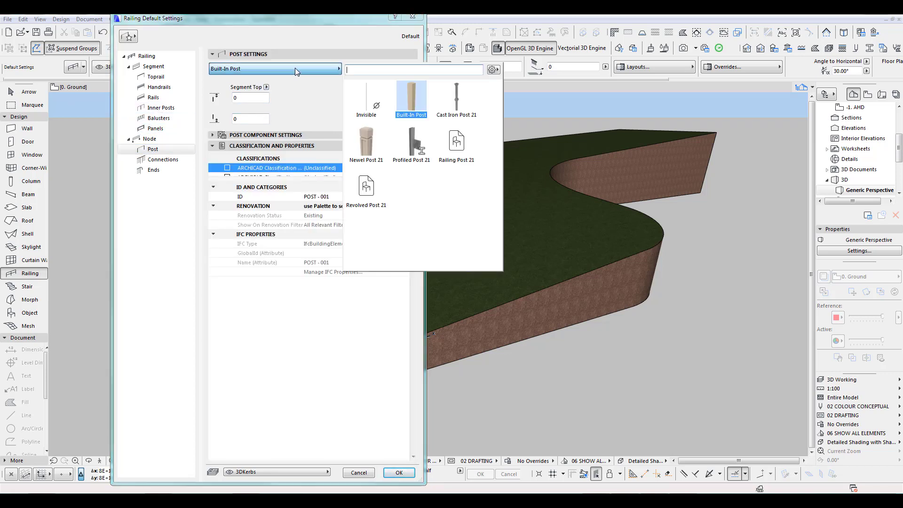
left_click(366, 98)
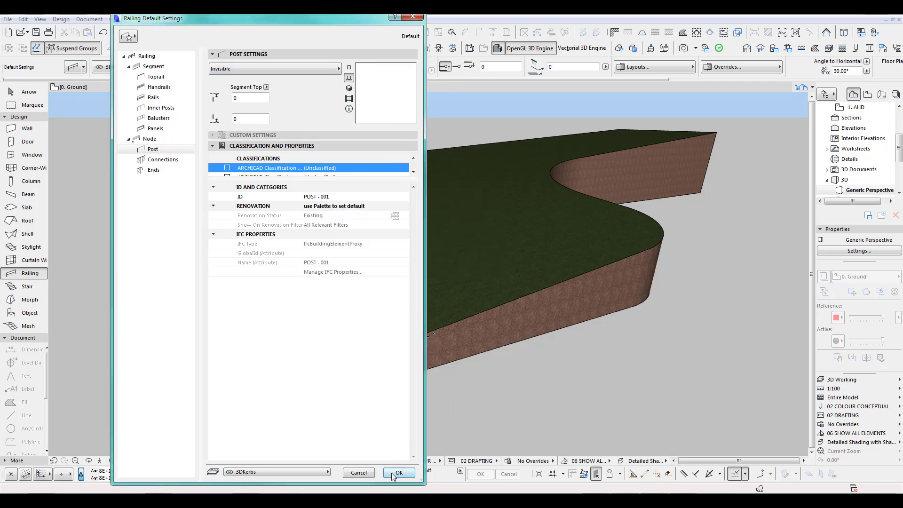
left_click(399, 472)
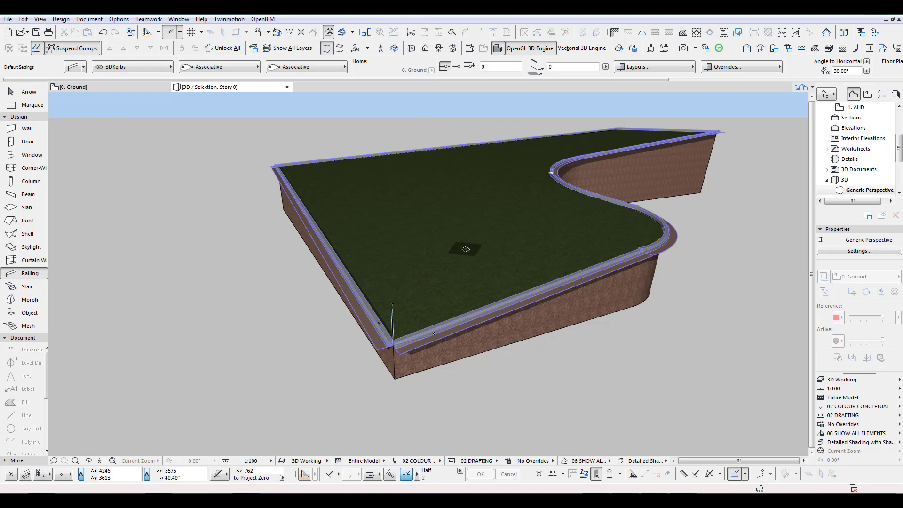
mouse_move(559, 238)
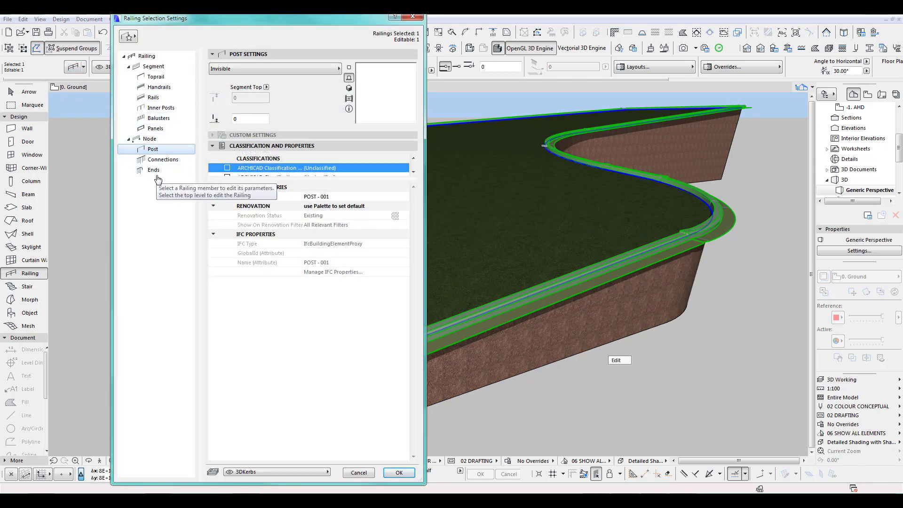
- Review inner posts and rails, then adjust the rail connection offset and end settings
left_click(161, 108)
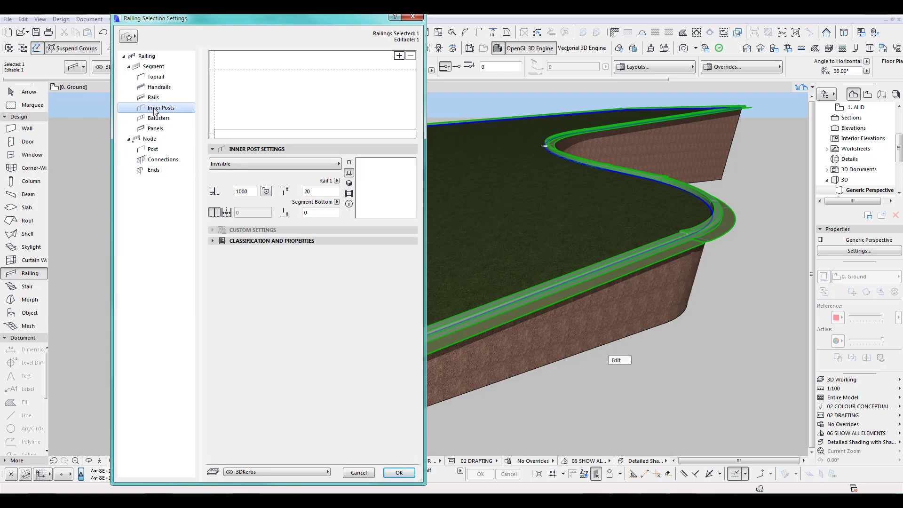
left_click(154, 97)
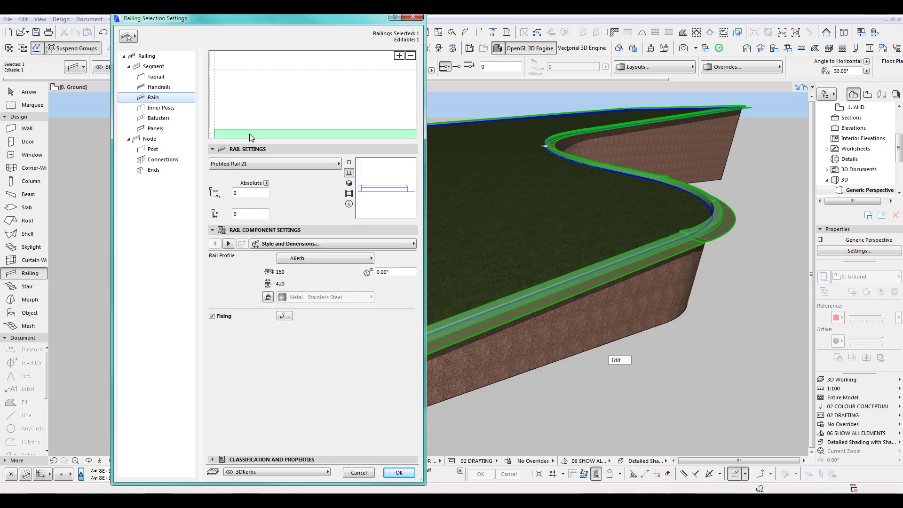
mouse_move(156, 161)
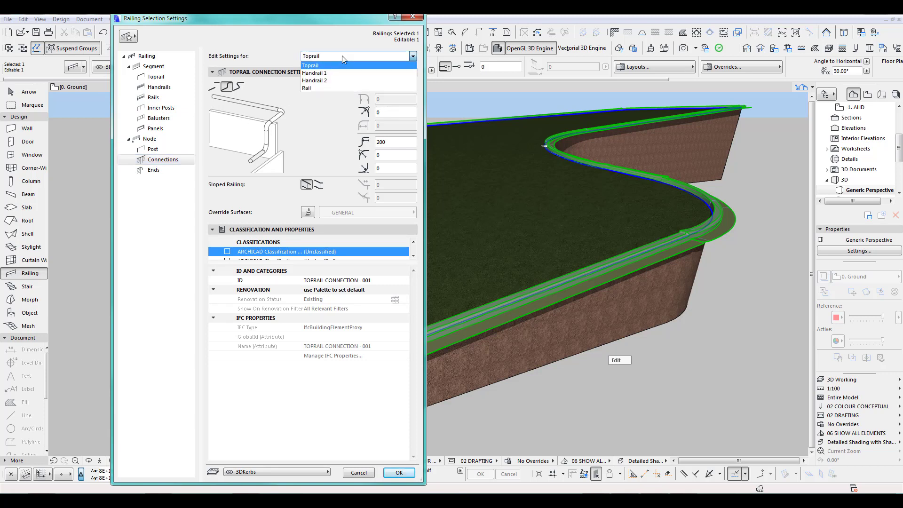
left_click(307, 90)
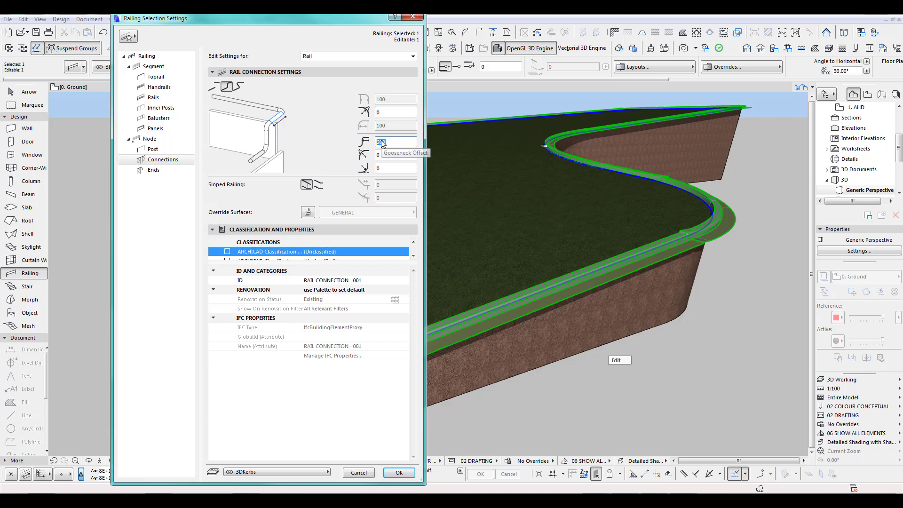
left_click(154, 170)
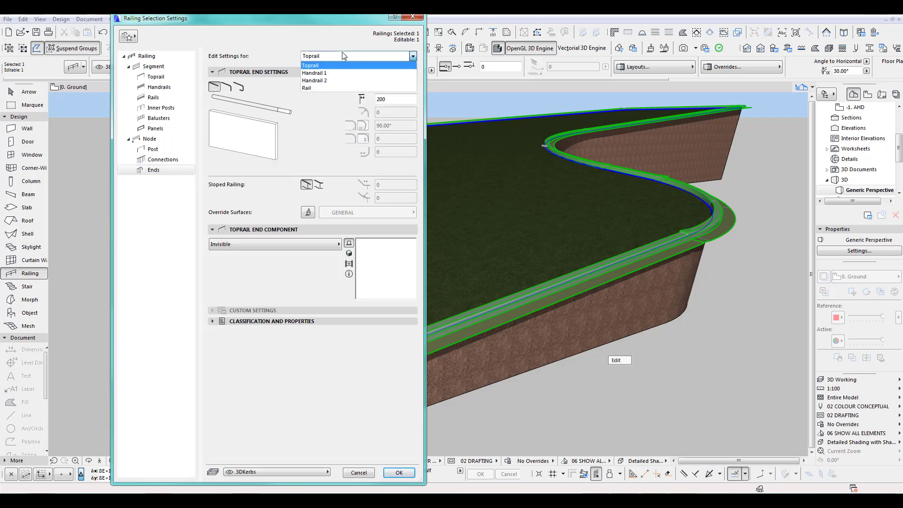
left_click(307, 88)
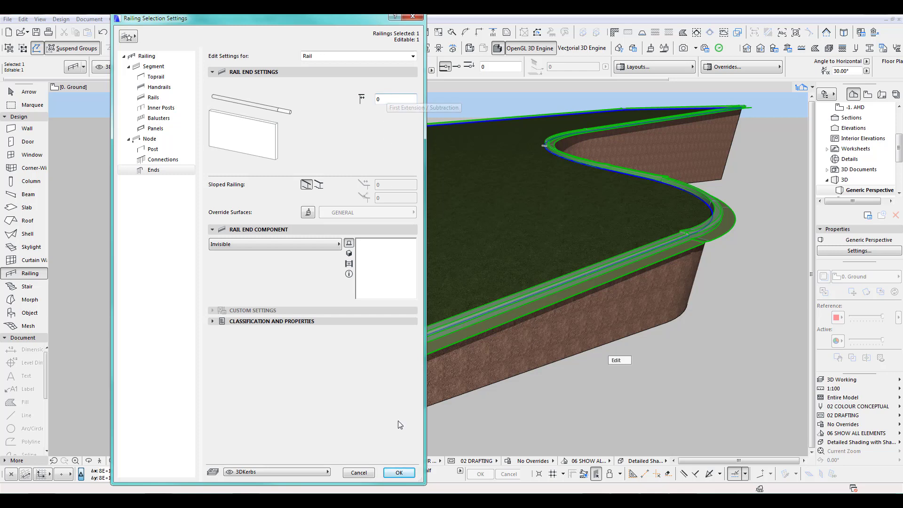
left_click(398, 473)
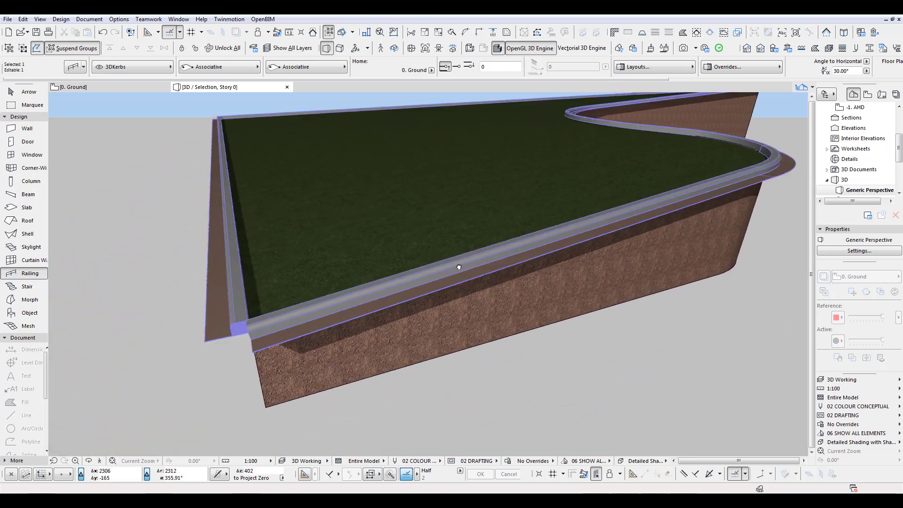
- Select the kerb railing and open its AKerb profile for editing in Profile Manager
left_click(459, 267)
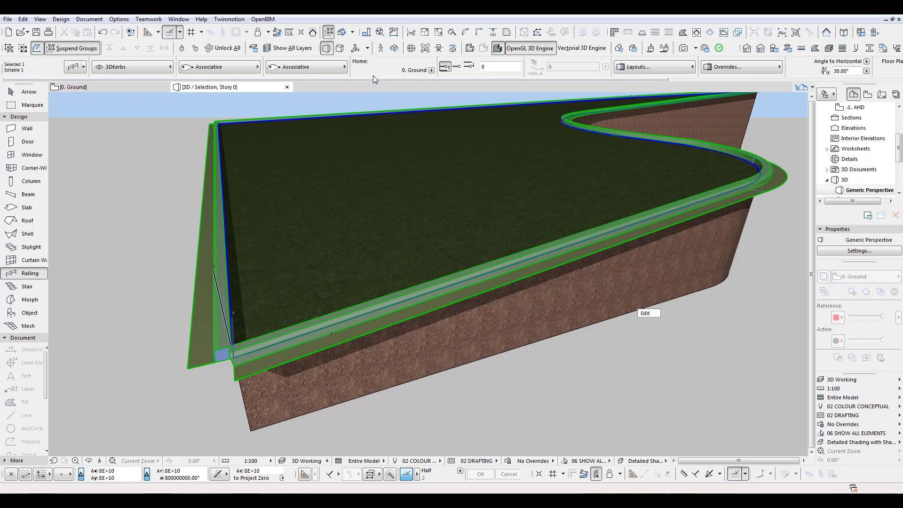
mouse_move(356, 288)
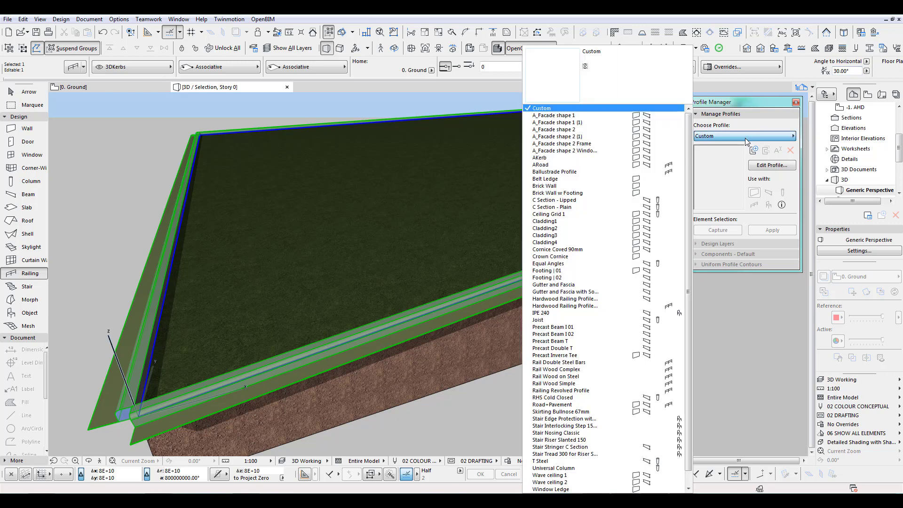
left_click(540, 157)
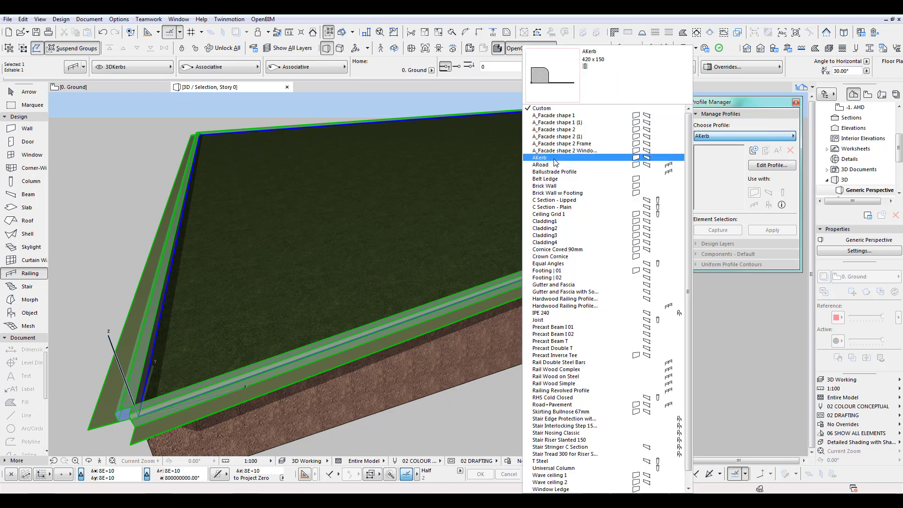
left_click(539, 157)
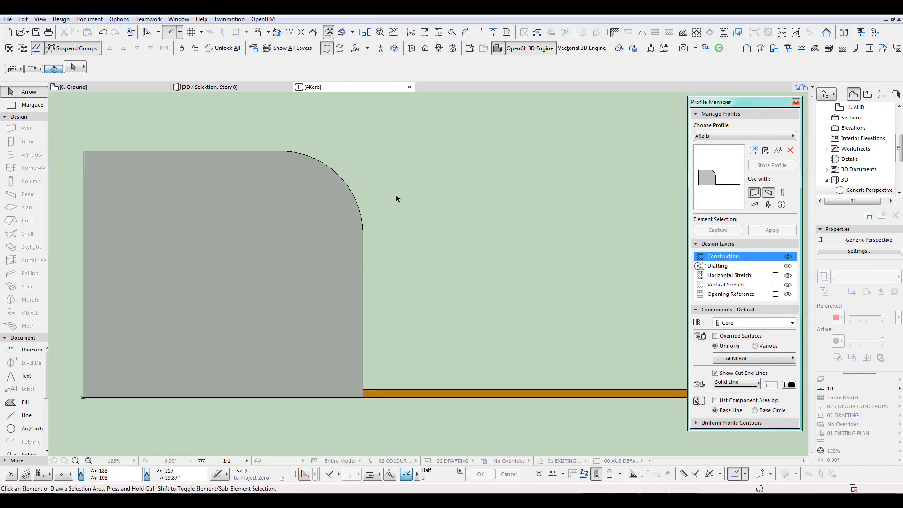
- Zoom out of the AKerb profile and go back to the 0. Ground floor plan
scroll("down", 3)
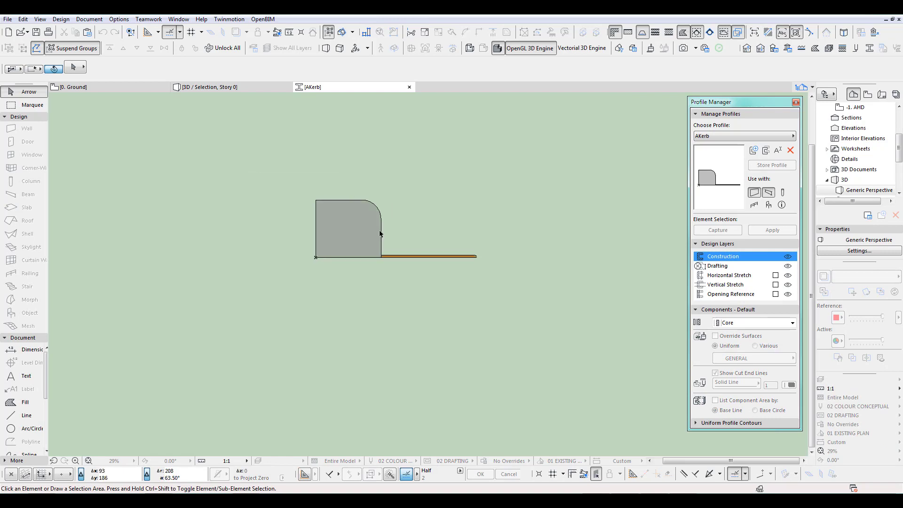
left_click(346, 231)
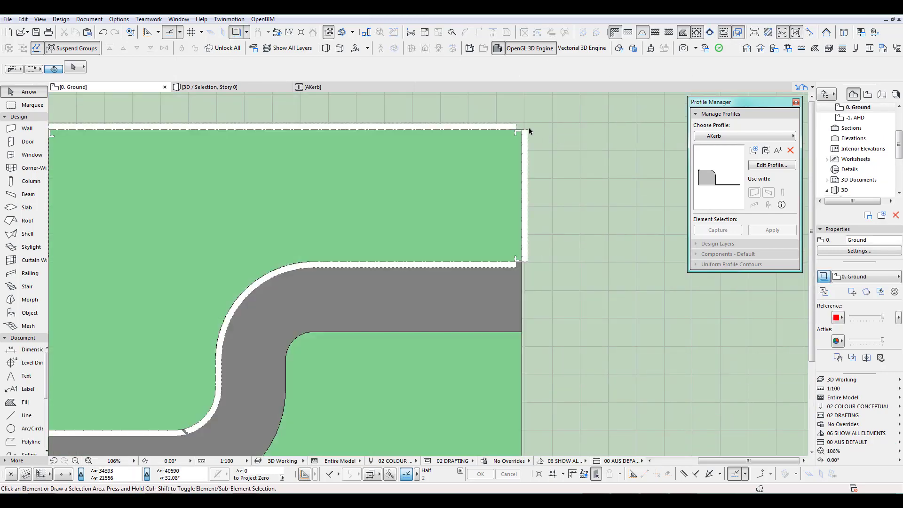
mouse_move(528, 263)
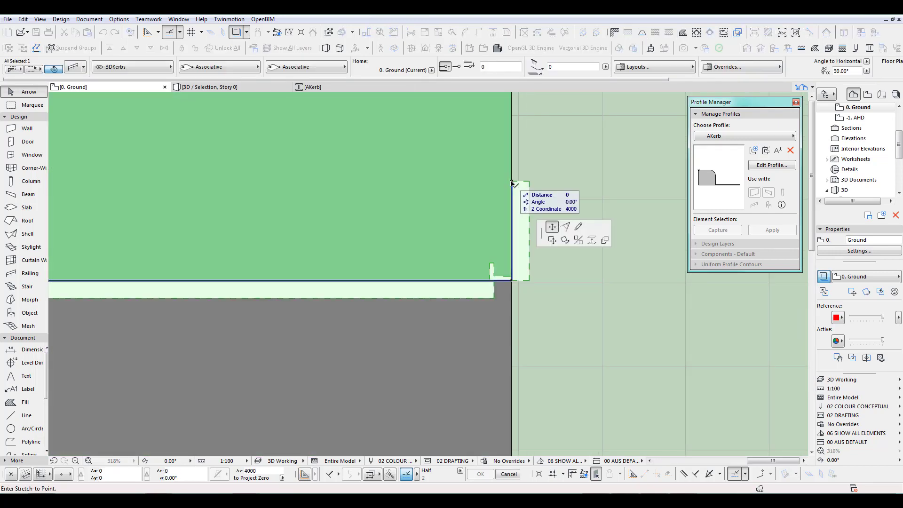
mouse_move(512, 278)
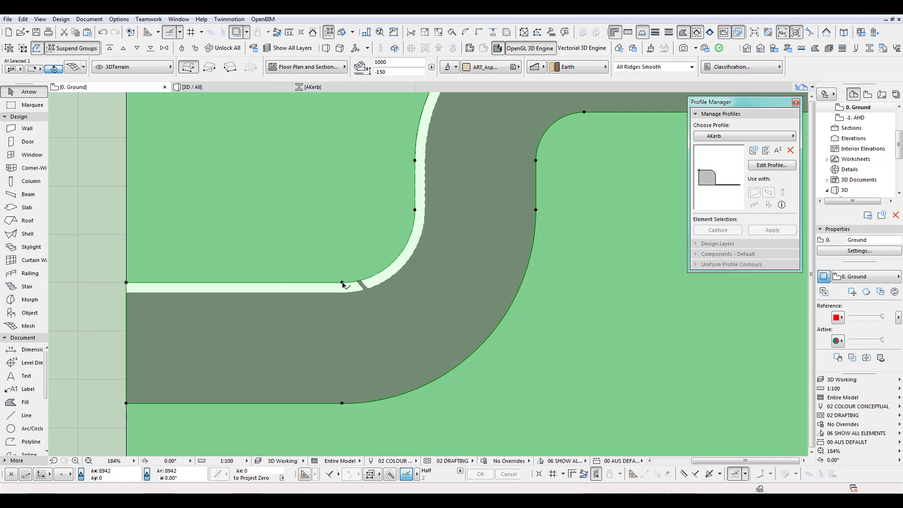
- Switch to the 3D / All view to see the kerb along the curved road
left_click(341, 283)
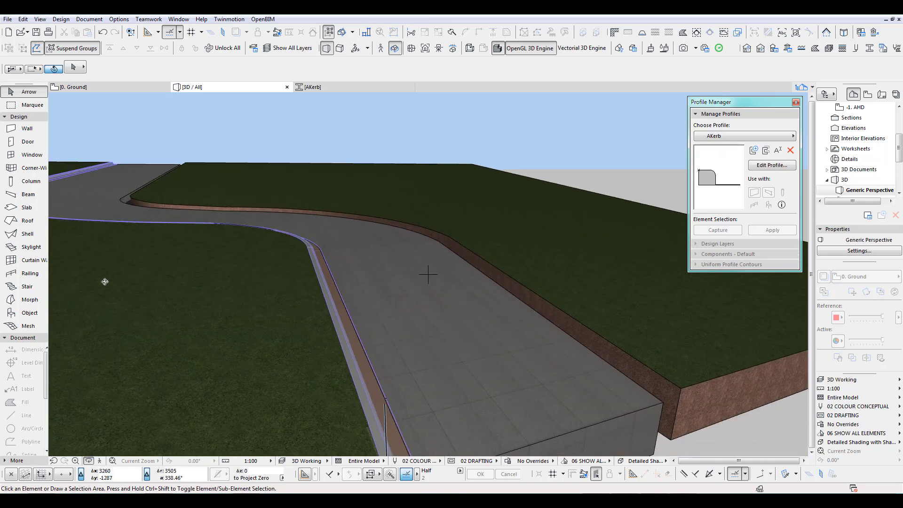
mouse_move(30, 247)
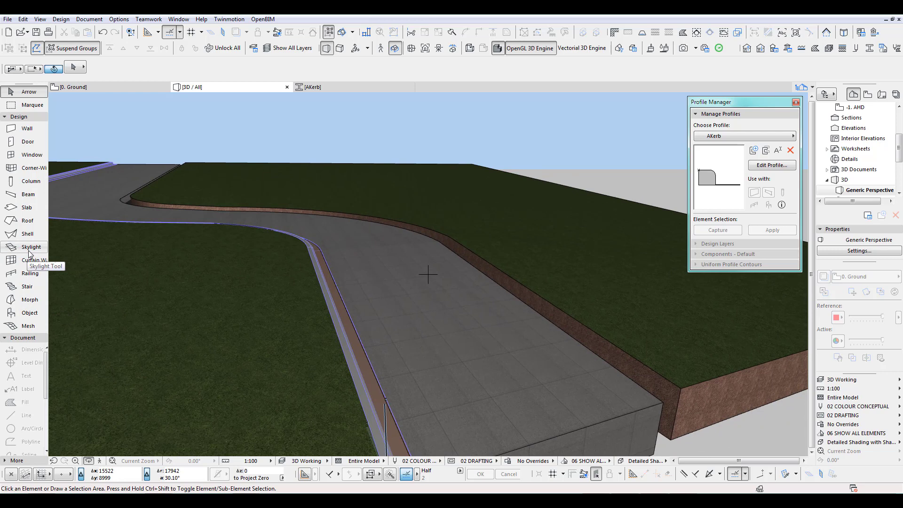
- Activate the Railing tool in the Toolbox
left_click(29, 273)
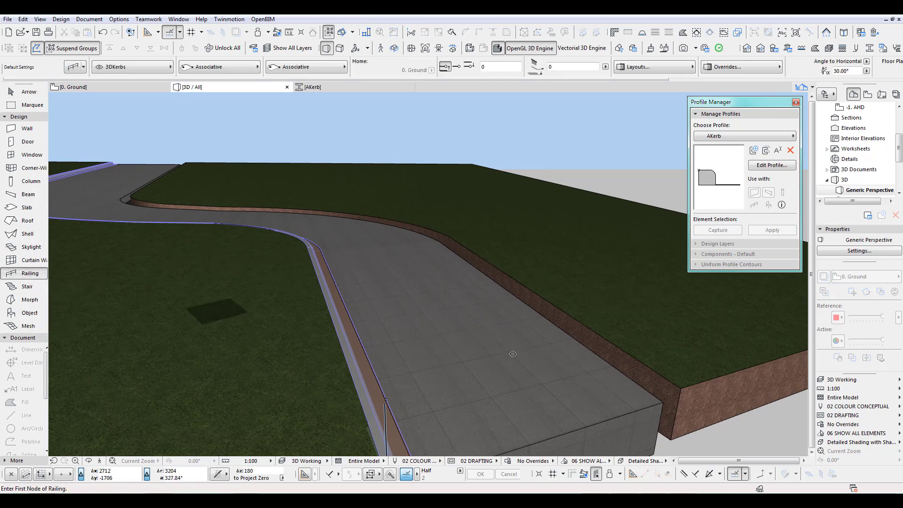